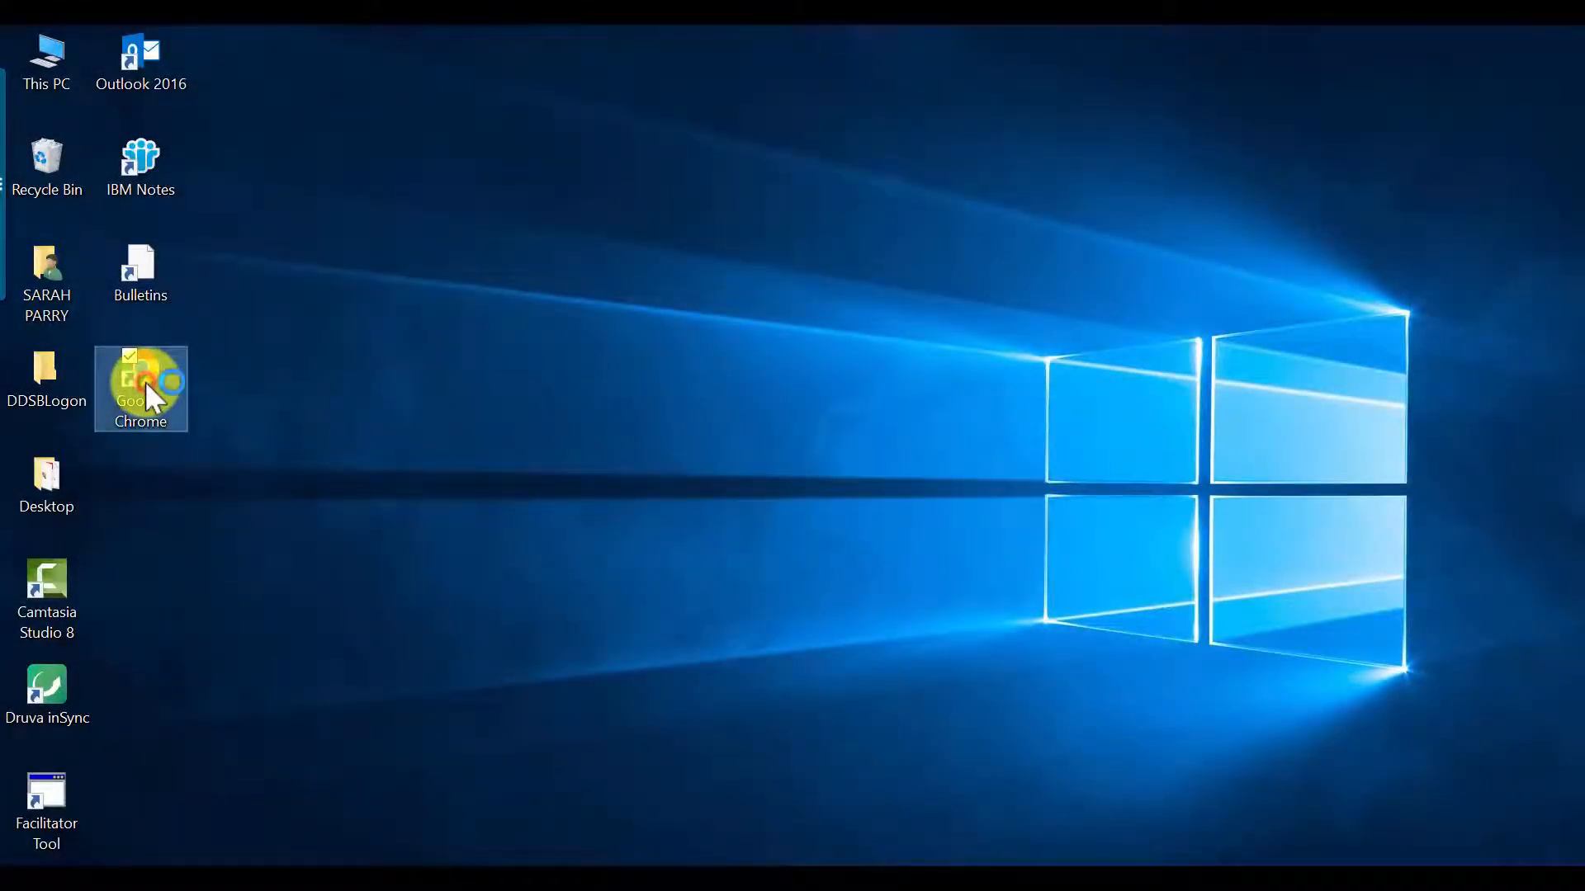
- Launch Chrome from the desktop shortcut and show the profile sign-in options
{"action": "double_click", "coordinate": [140, 379]}
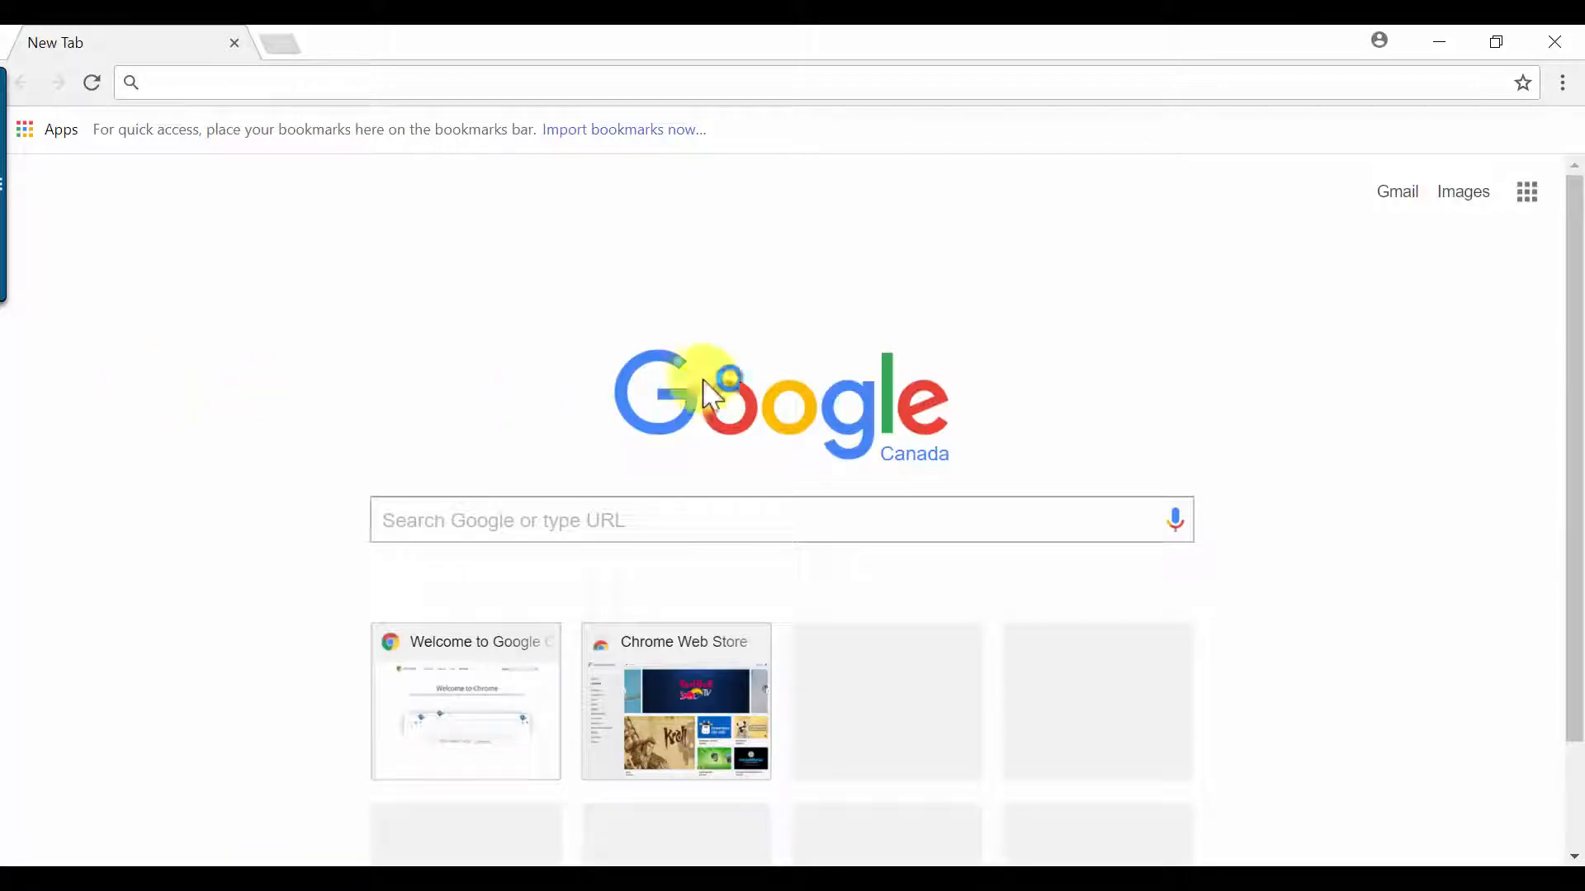
{"action": "mouse_move", "coordinate": [1378, 42]}
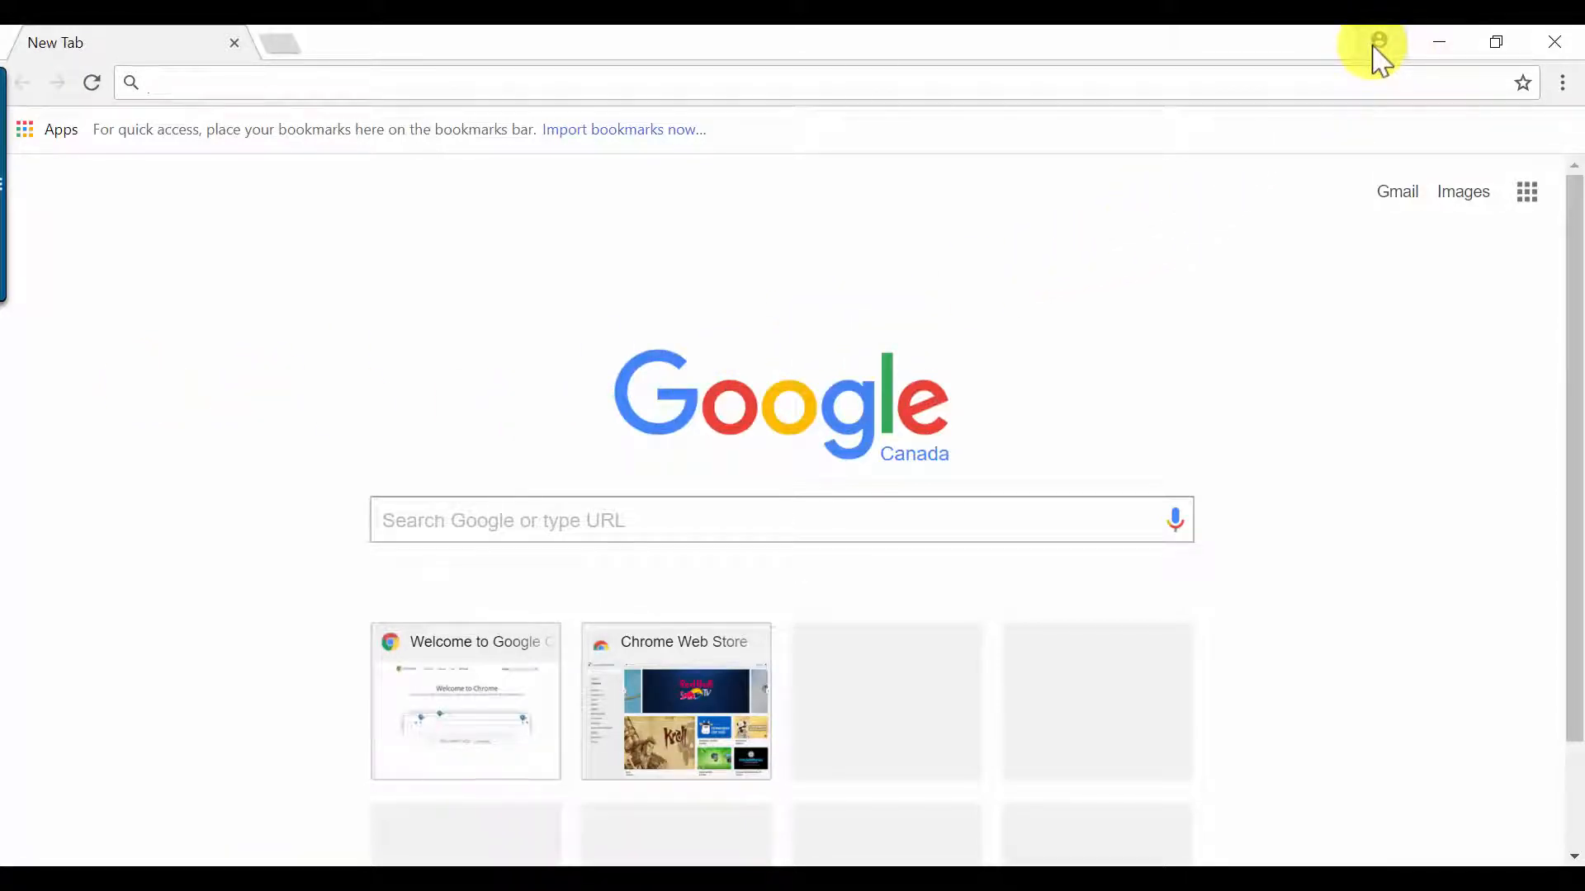
{"action": "left_click", "coordinate": [1377, 41]}
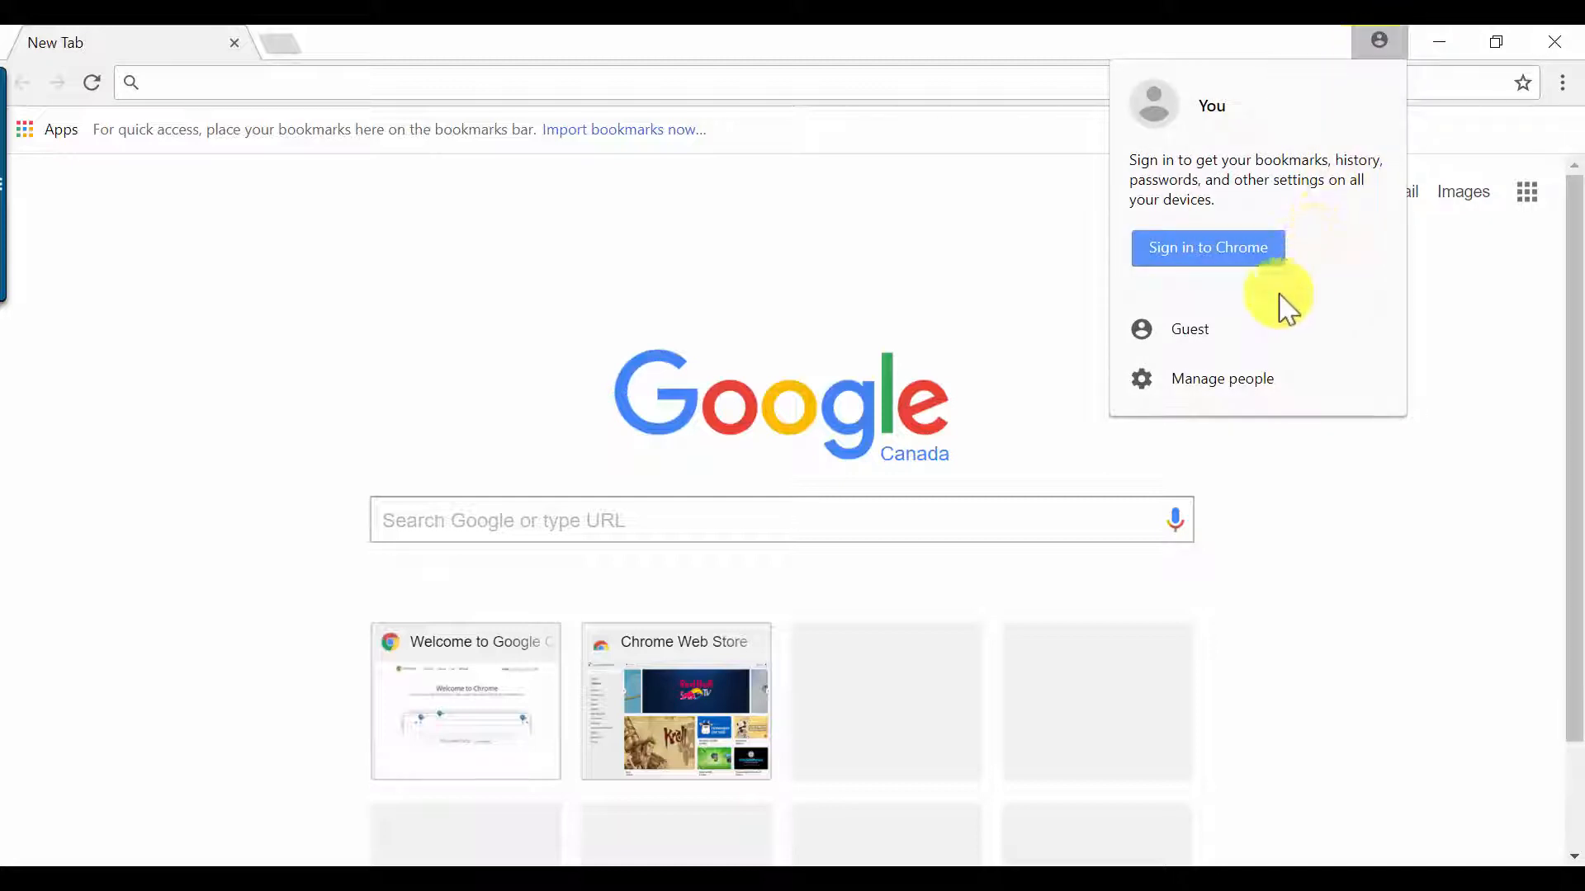
{"action": "left_click", "coordinate": [1207, 247]}
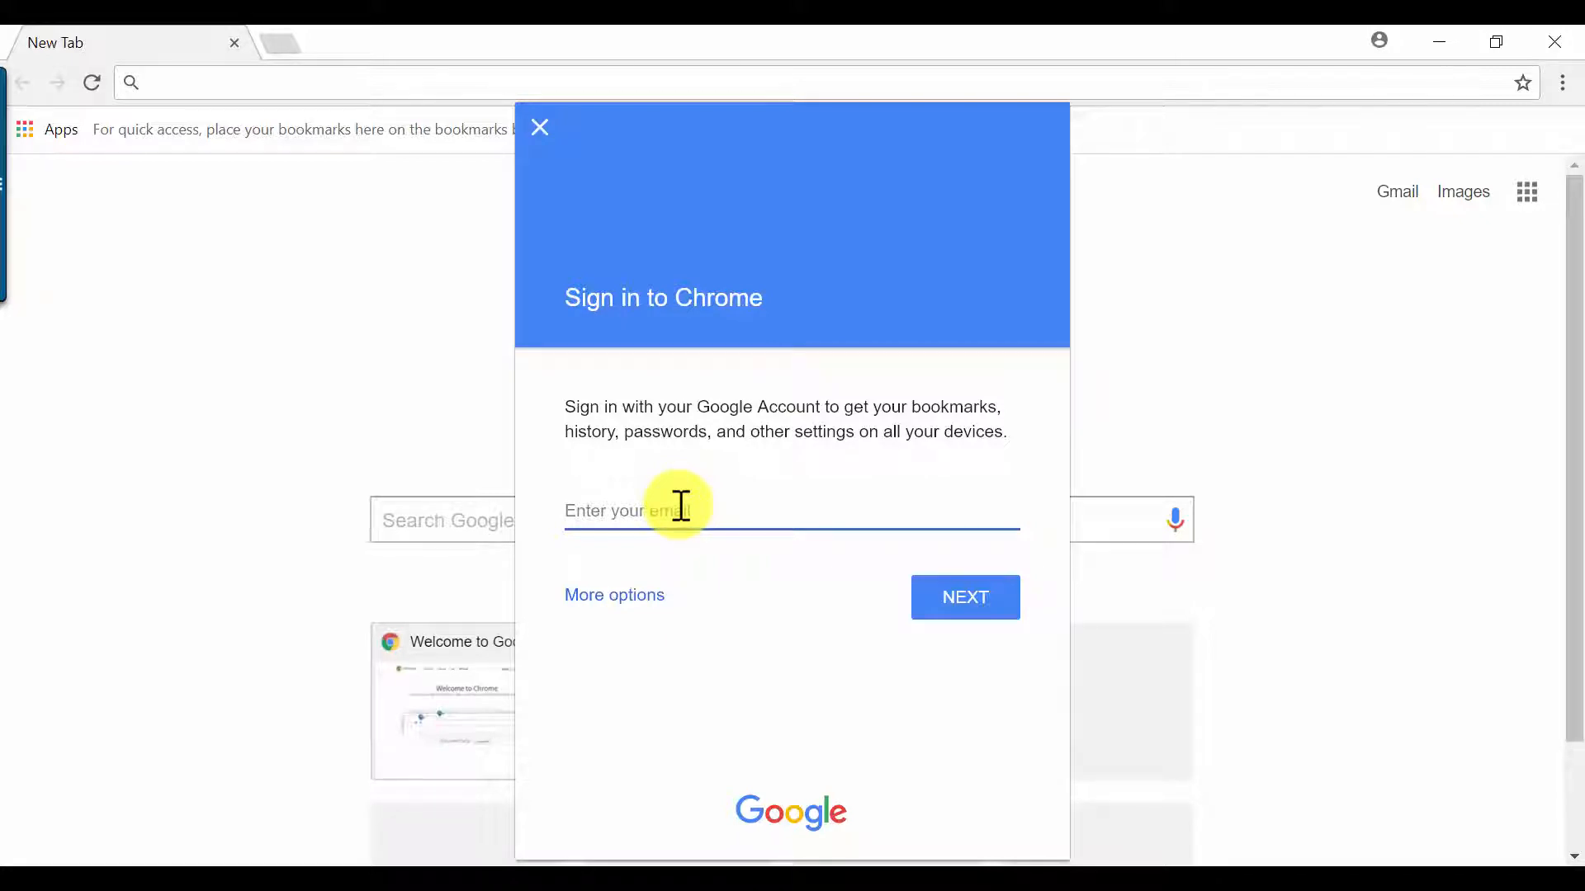
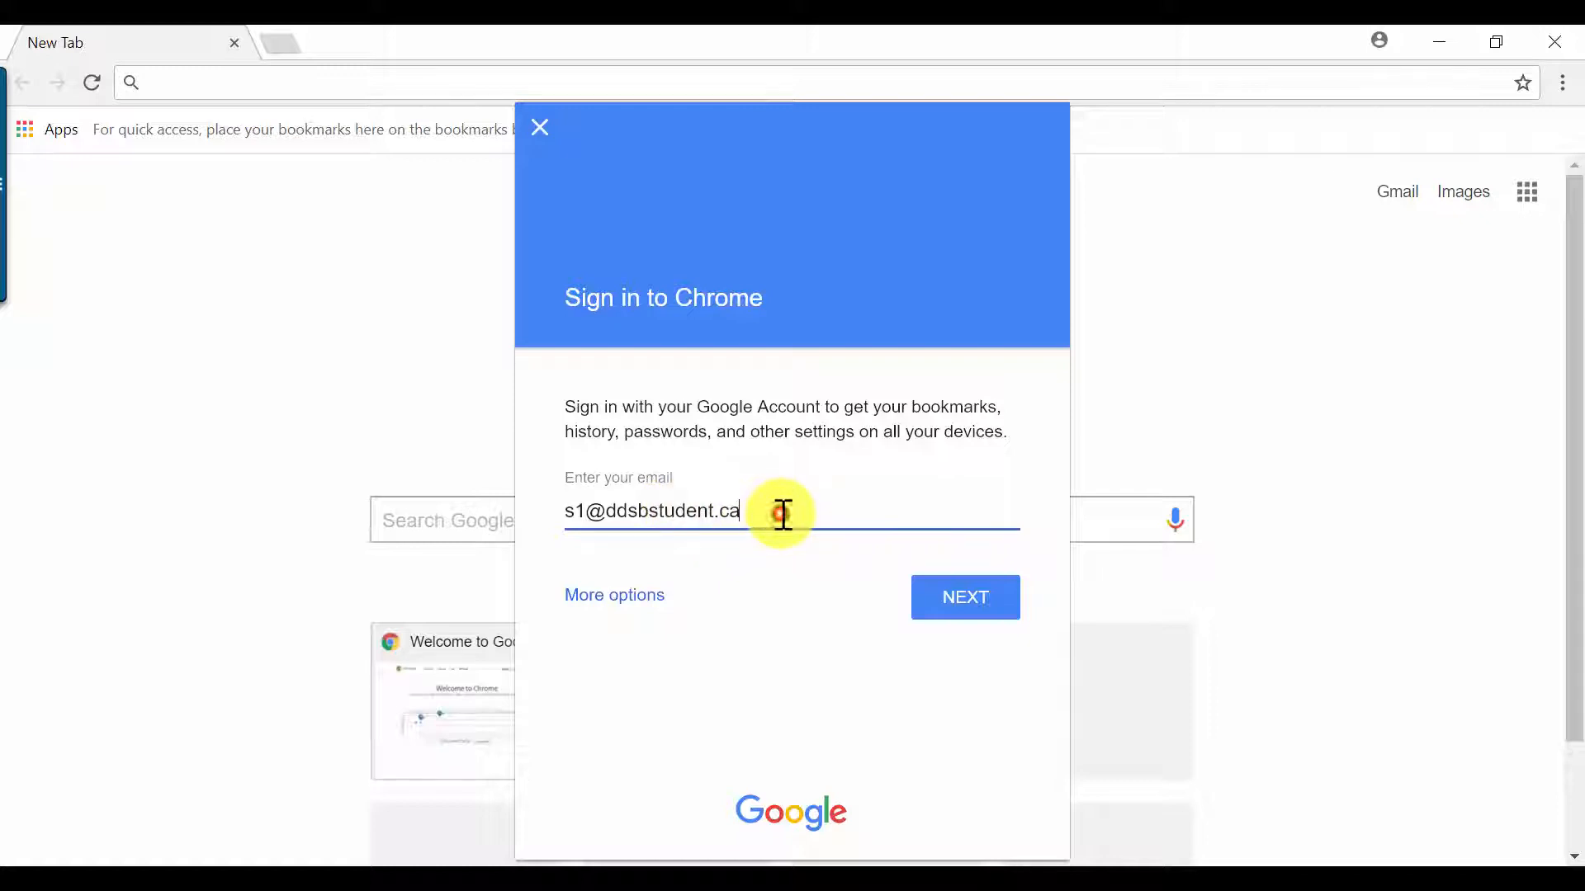
{"action": "triple_click", "coordinate": [652, 510]}
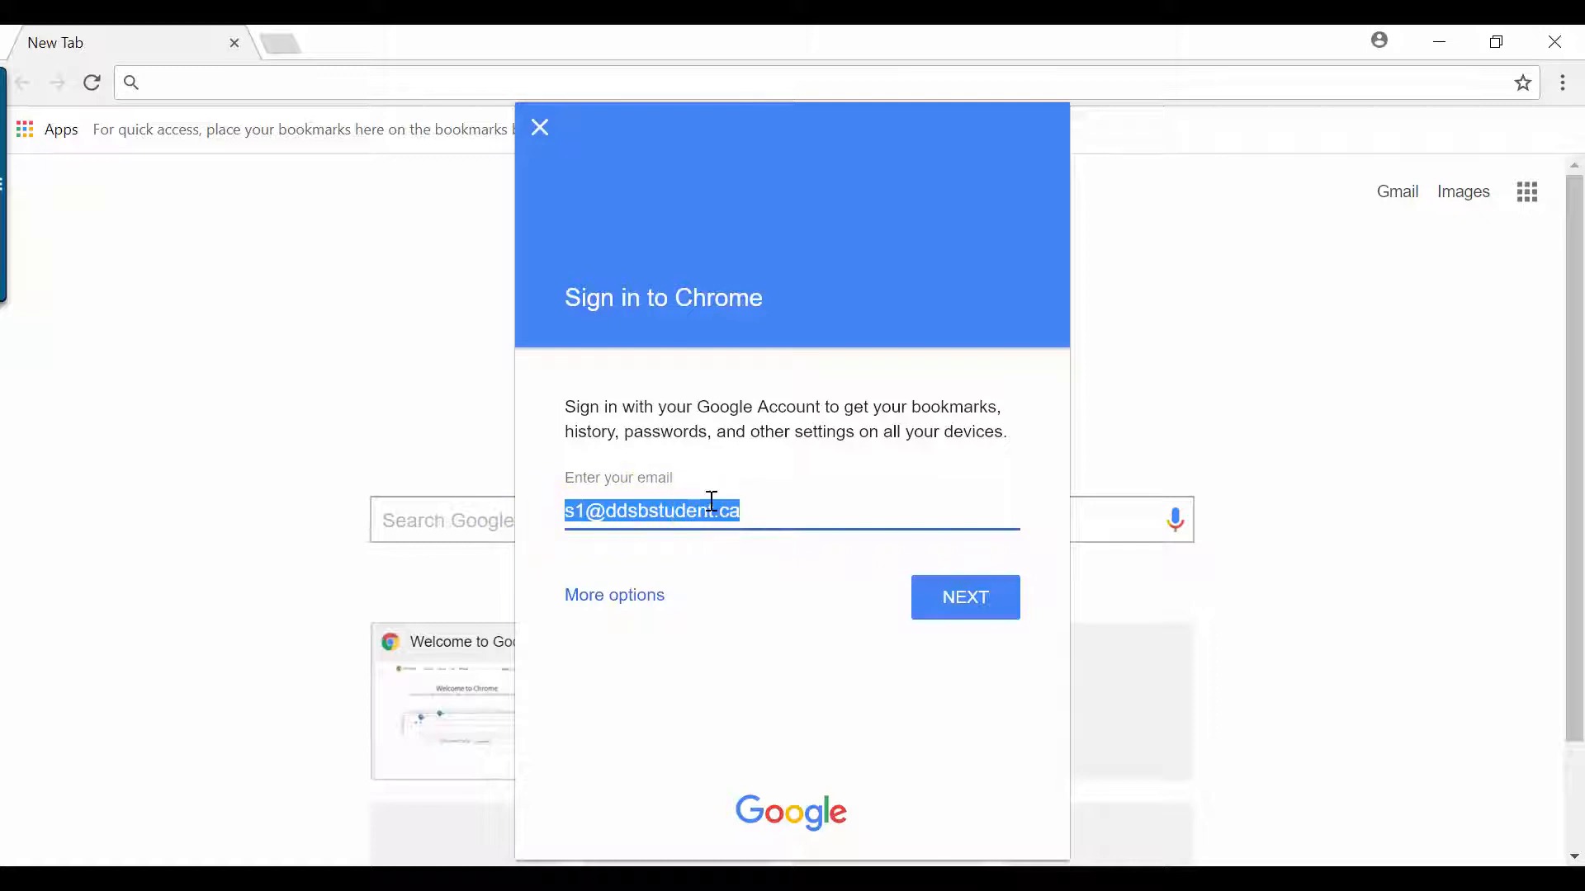
{"action": "key", "text": "ctrl+c"}
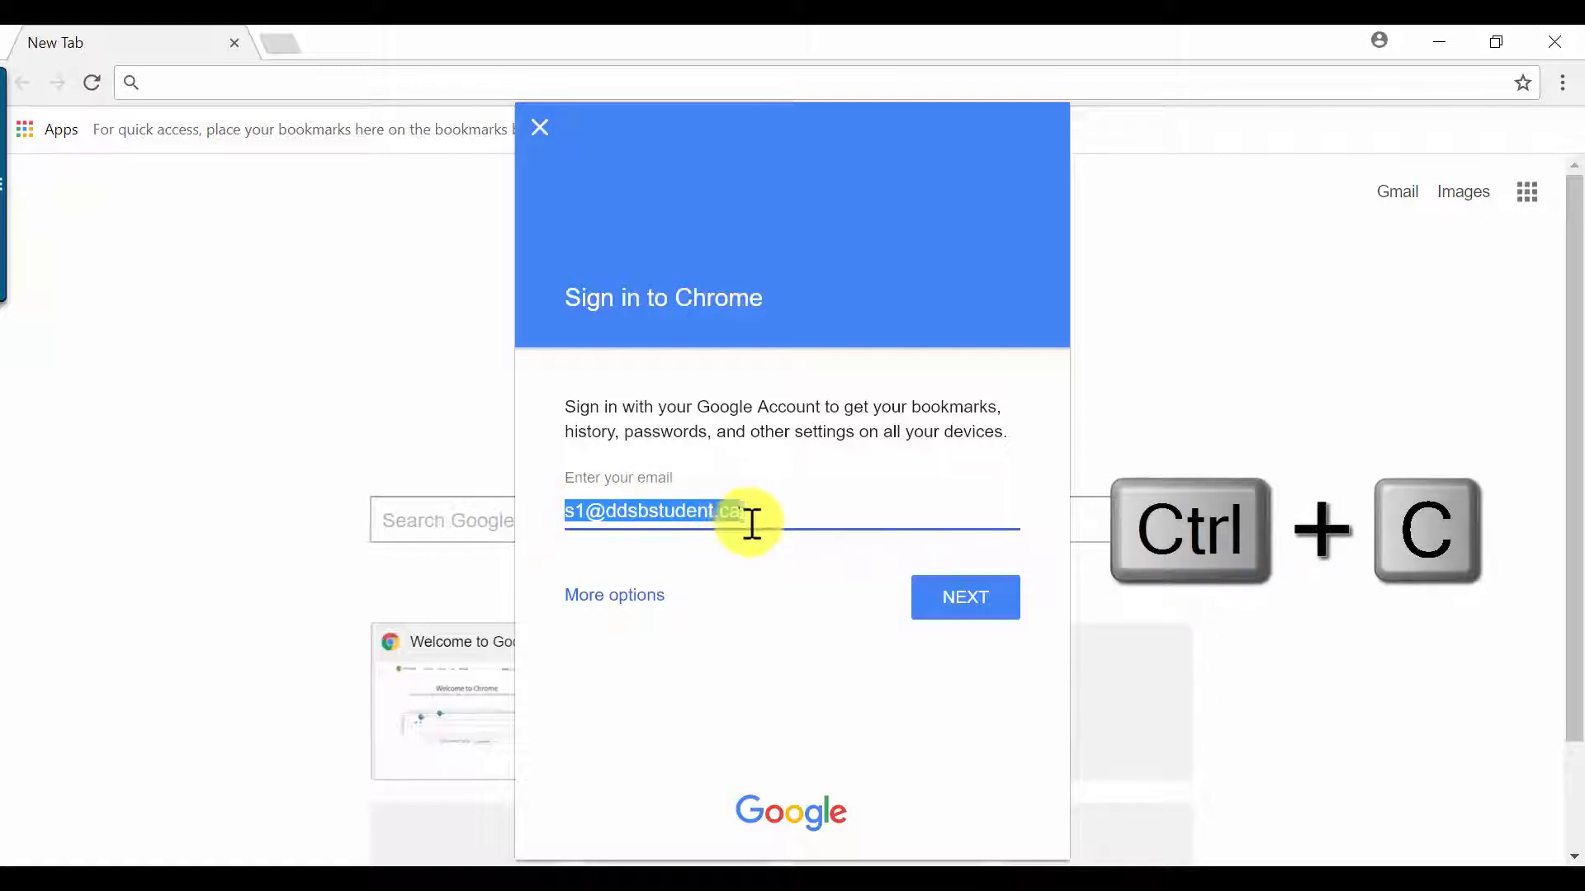
{"action": "mouse_move", "coordinate": [964, 597]}
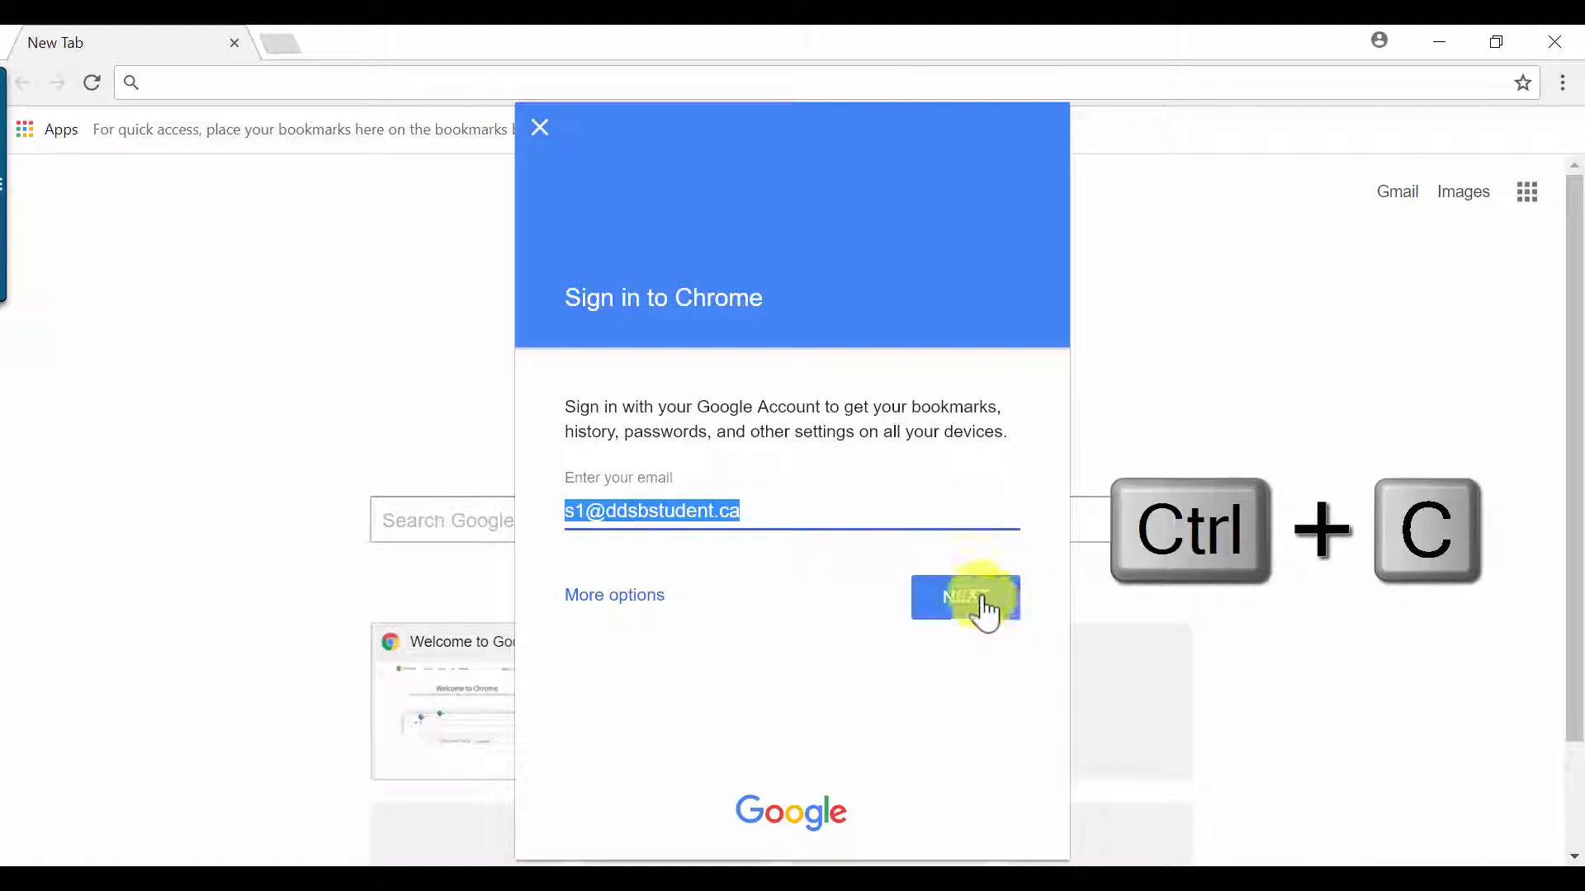
{"action": "left_click", "coordinate": [964, 598]}
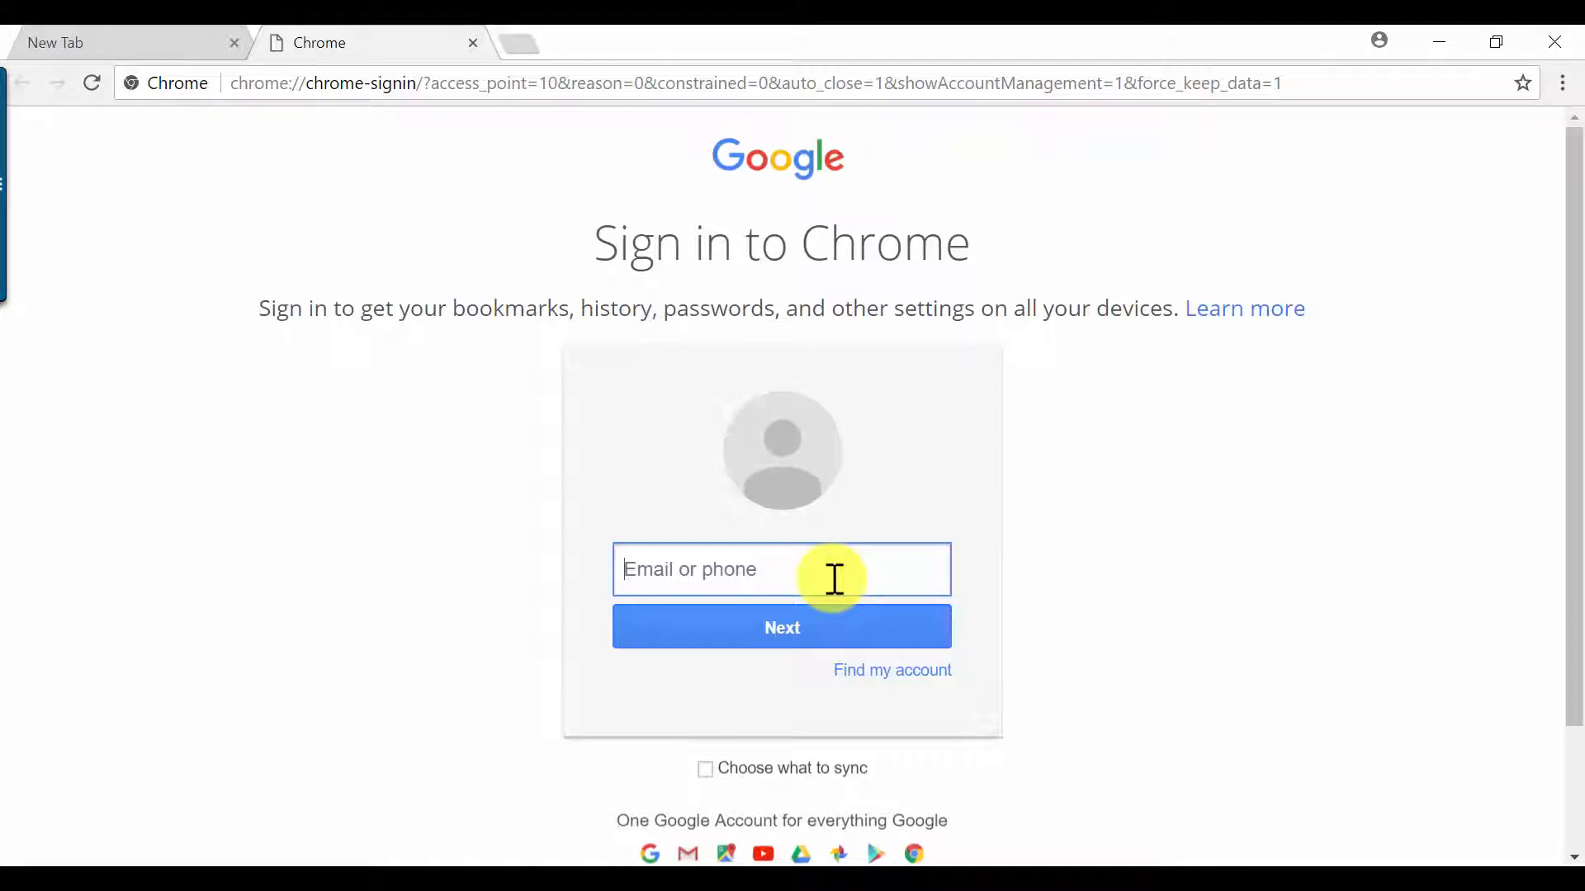
{"action": "key", "text": "ctrl+v"}
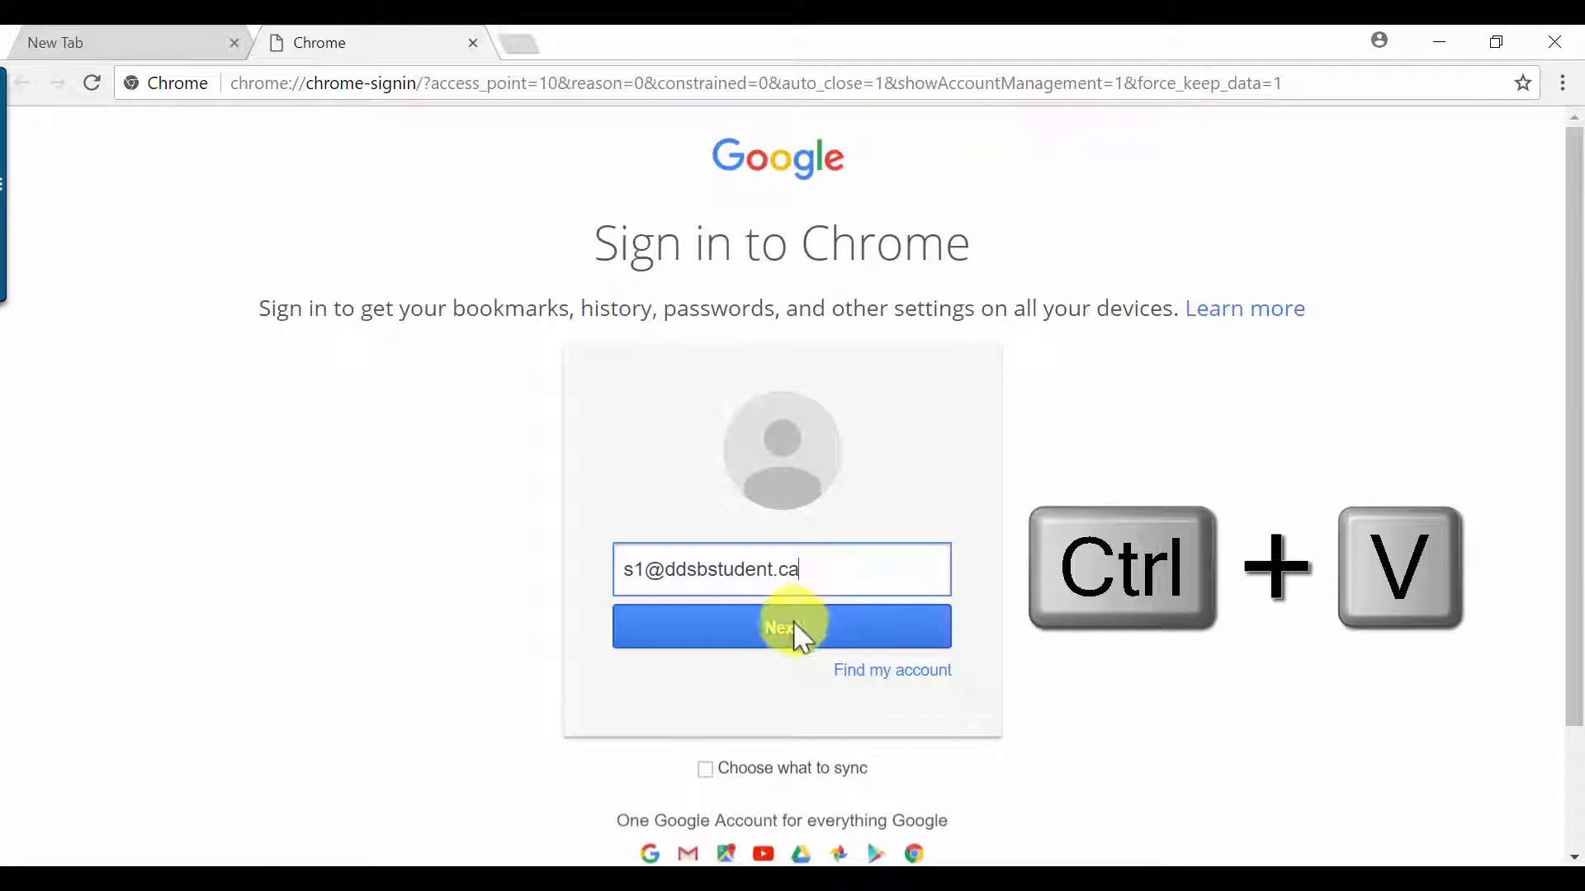
{"action": "left_click", "coordinate": [780, 626]}
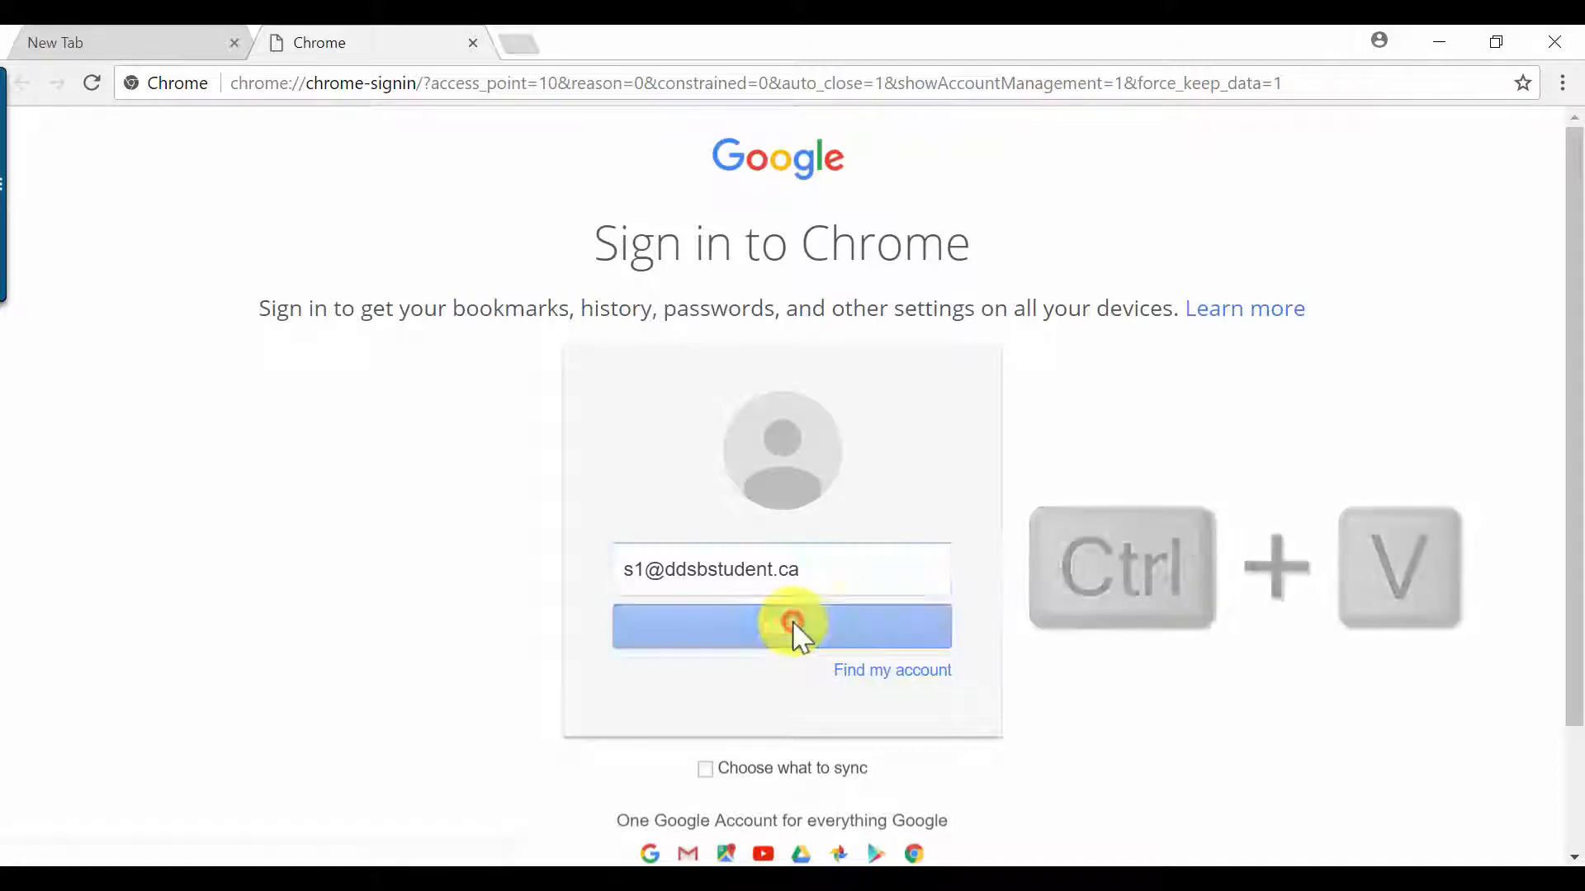
{"action": "left_click", "coordinate": [780, 625]}
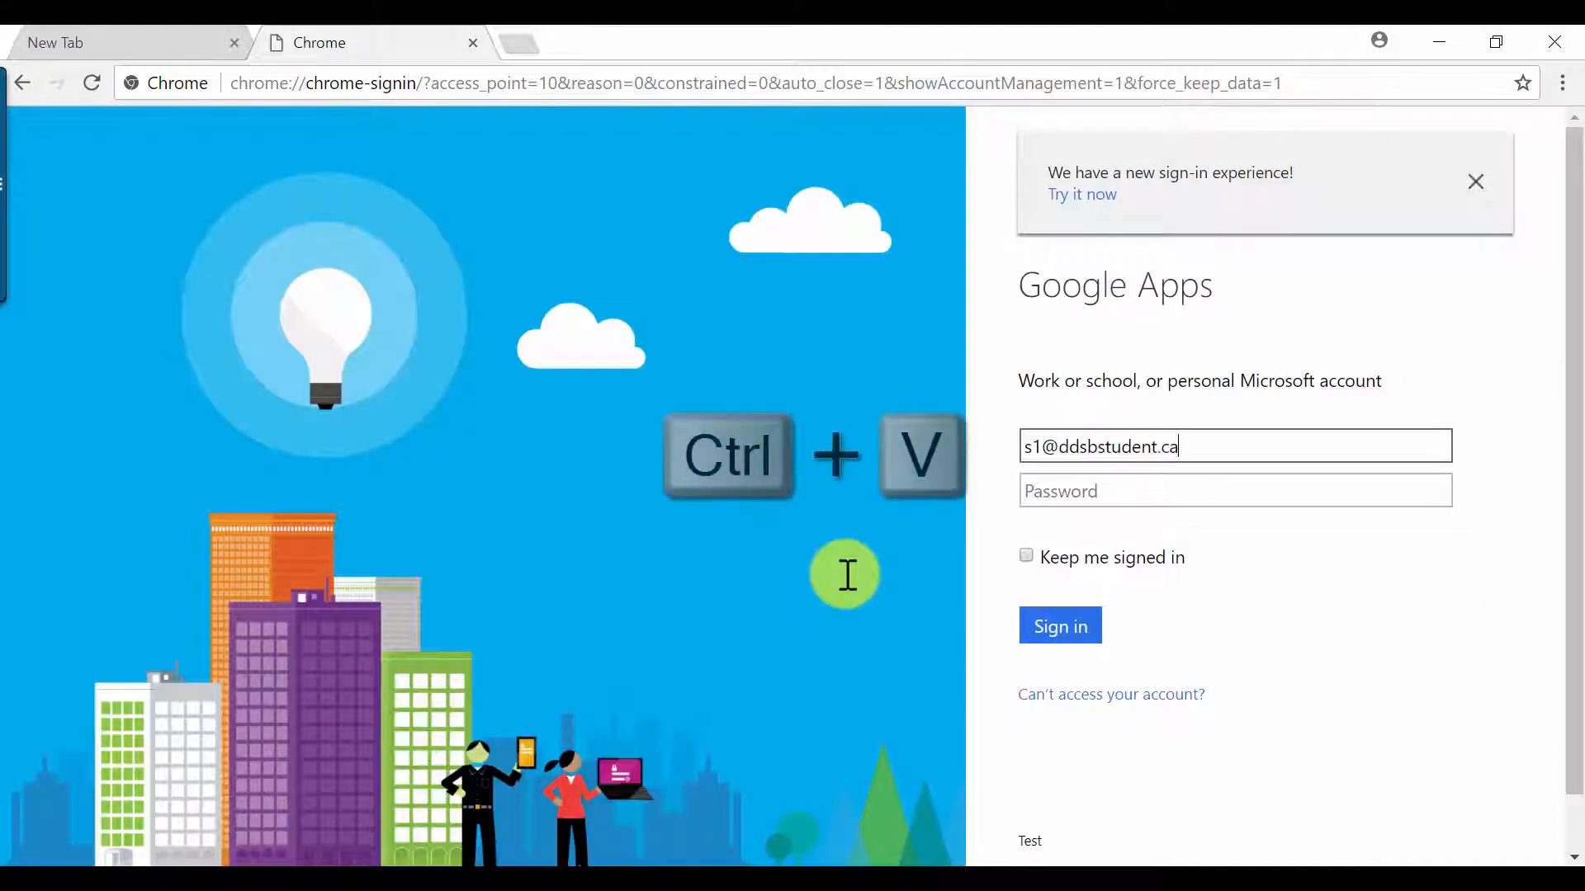
- Enter the password on the DDSB sign-in page and sign in
{"action": "left_click", "coordinate": [1059, 626]}
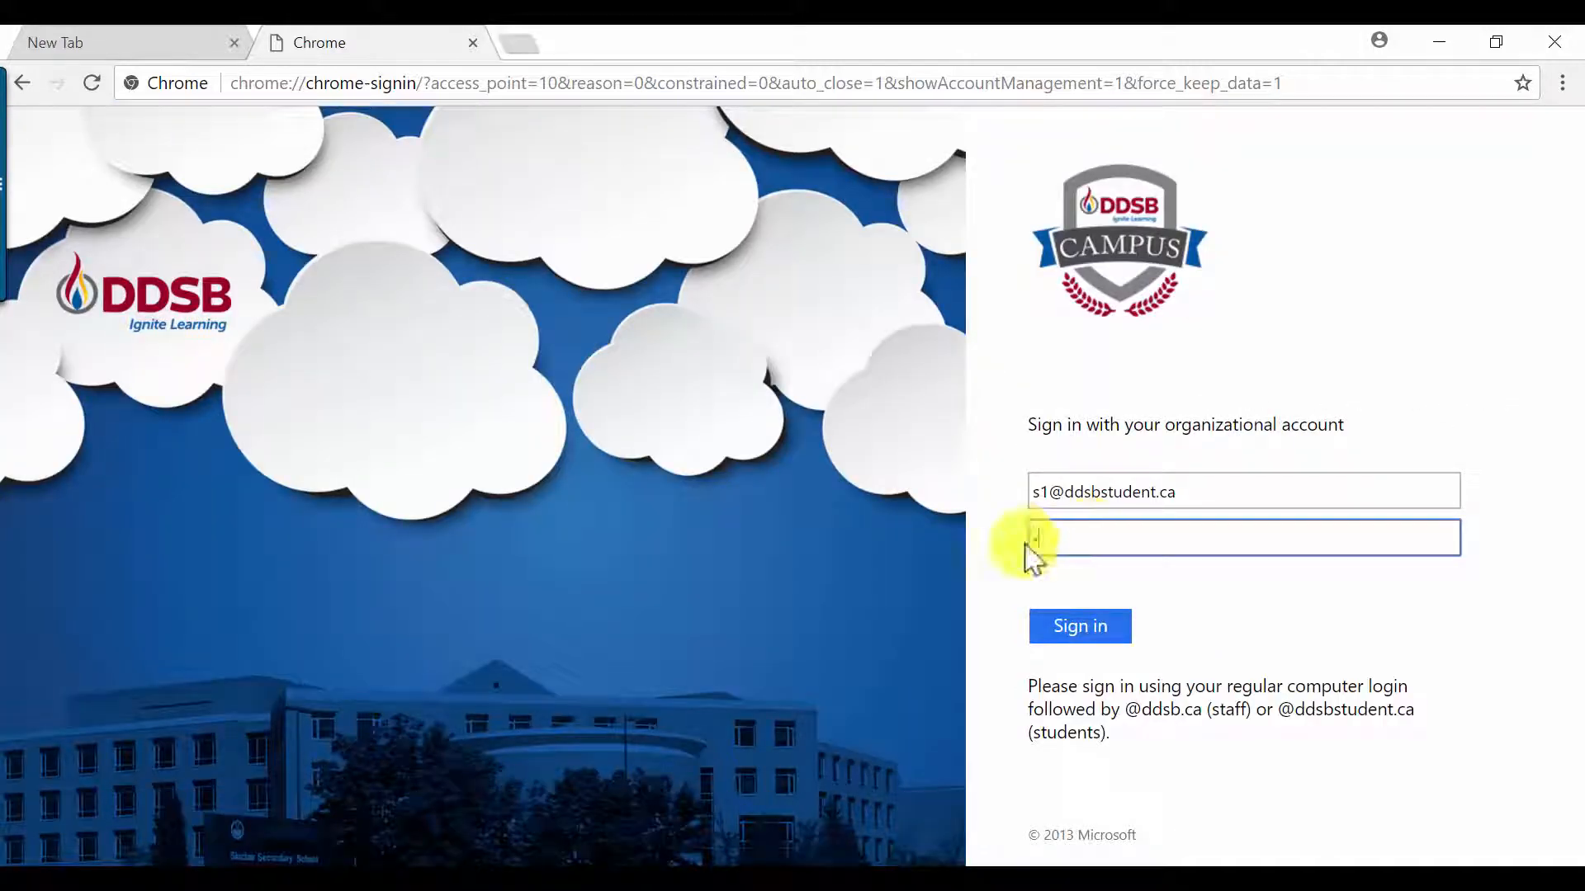
{"action": "type", "text": "password"}
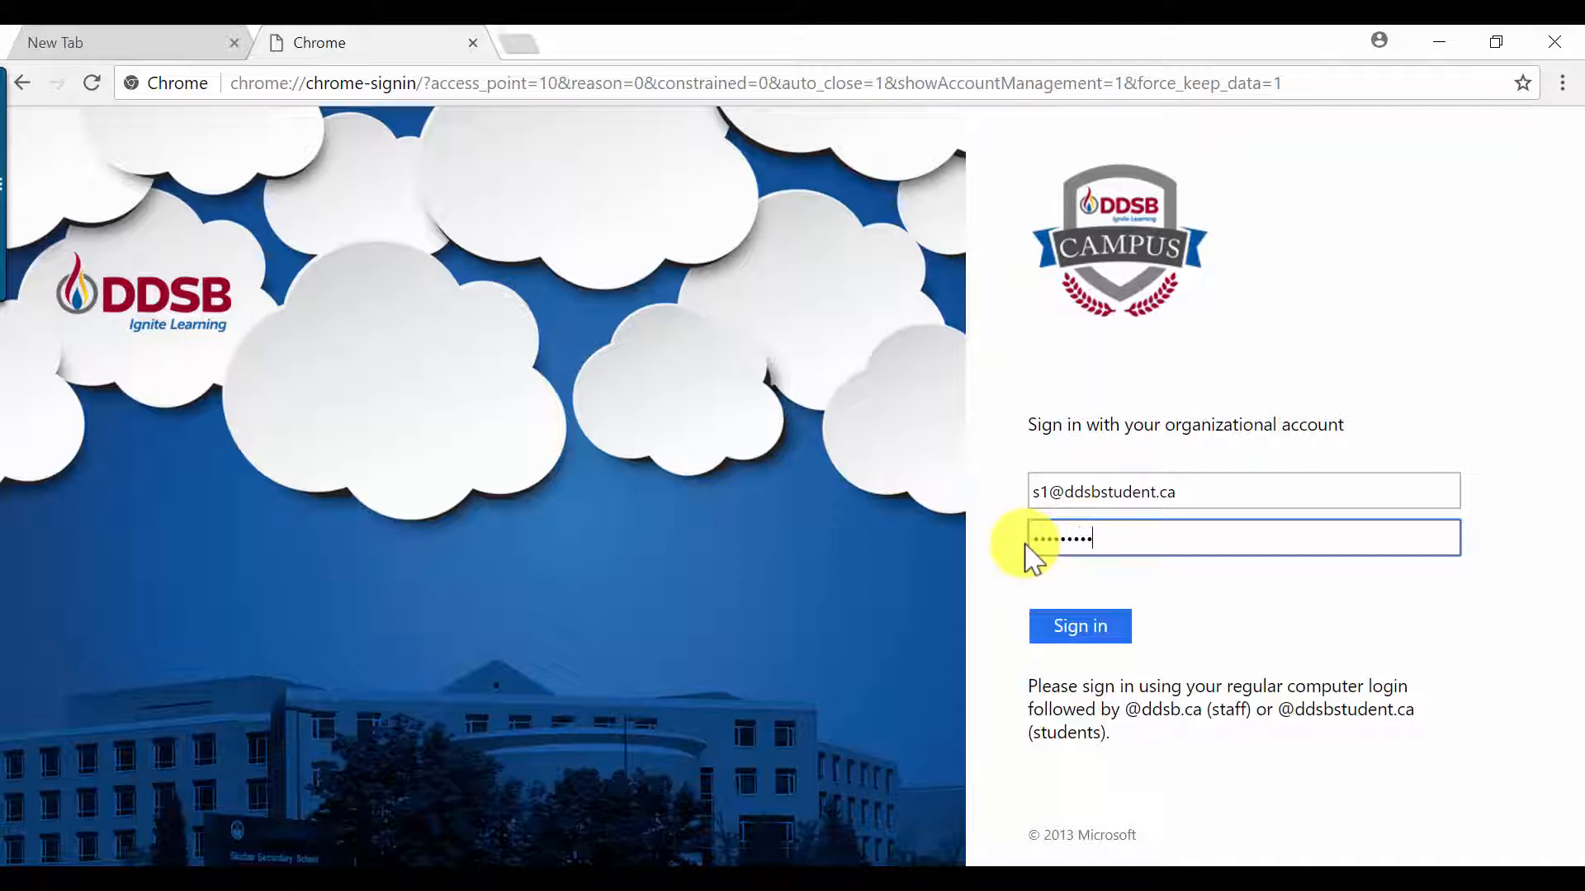
{"action": "left_click", "coordinate": [1080, 625]}
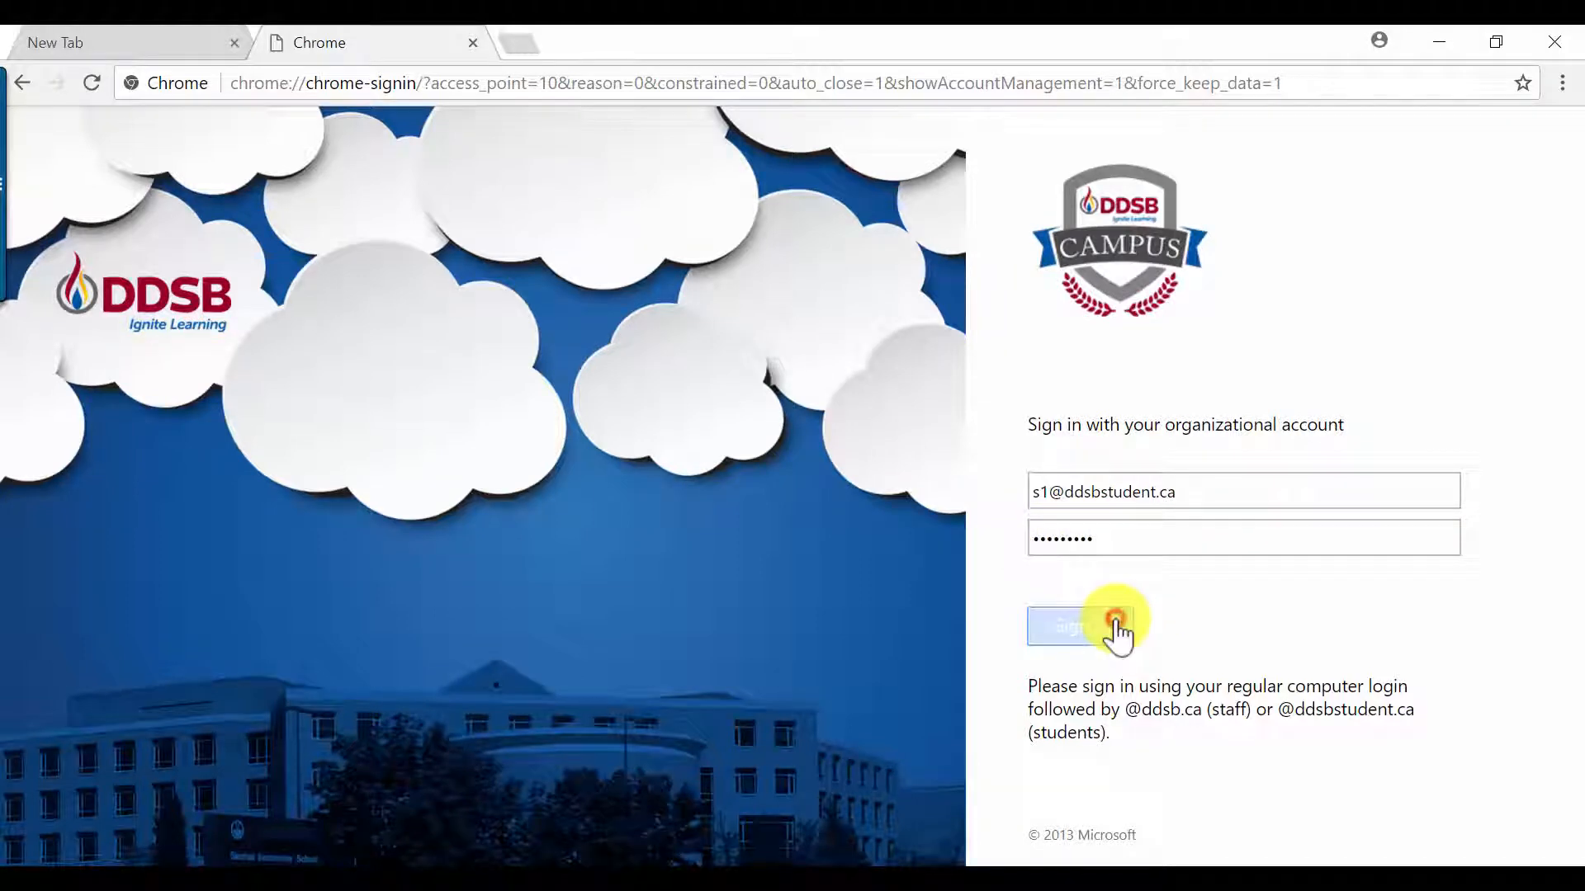
- Confirm the login and choose Link data to link Chrome data to the student account
{"action": "left_click", "coordinate": [1067, 627]}
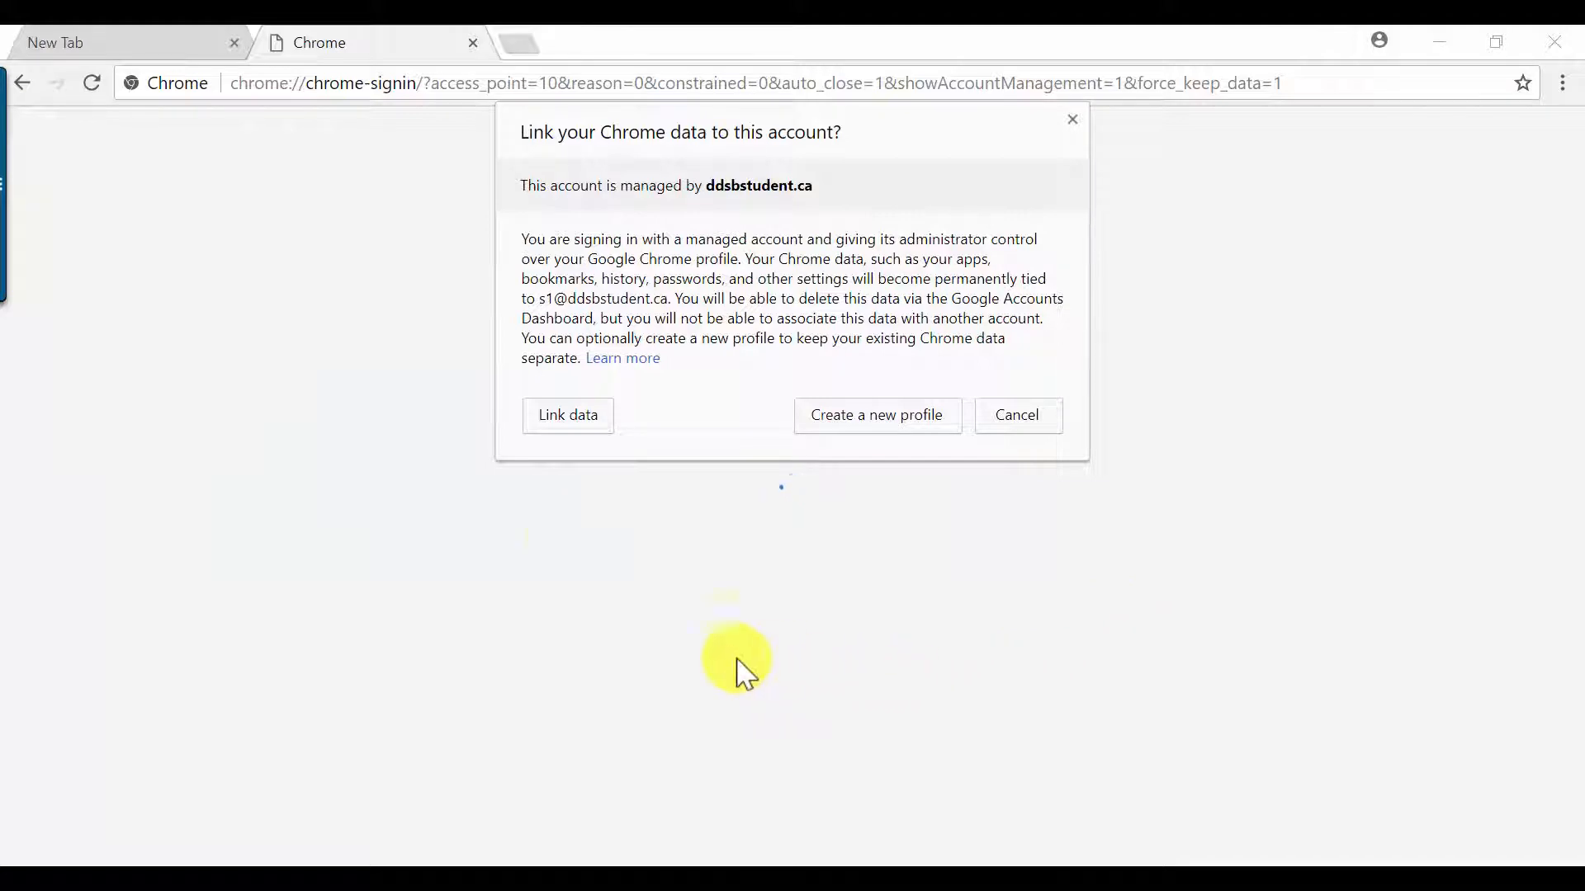
{"action": "left_click", "coordinate": [567, 414]}
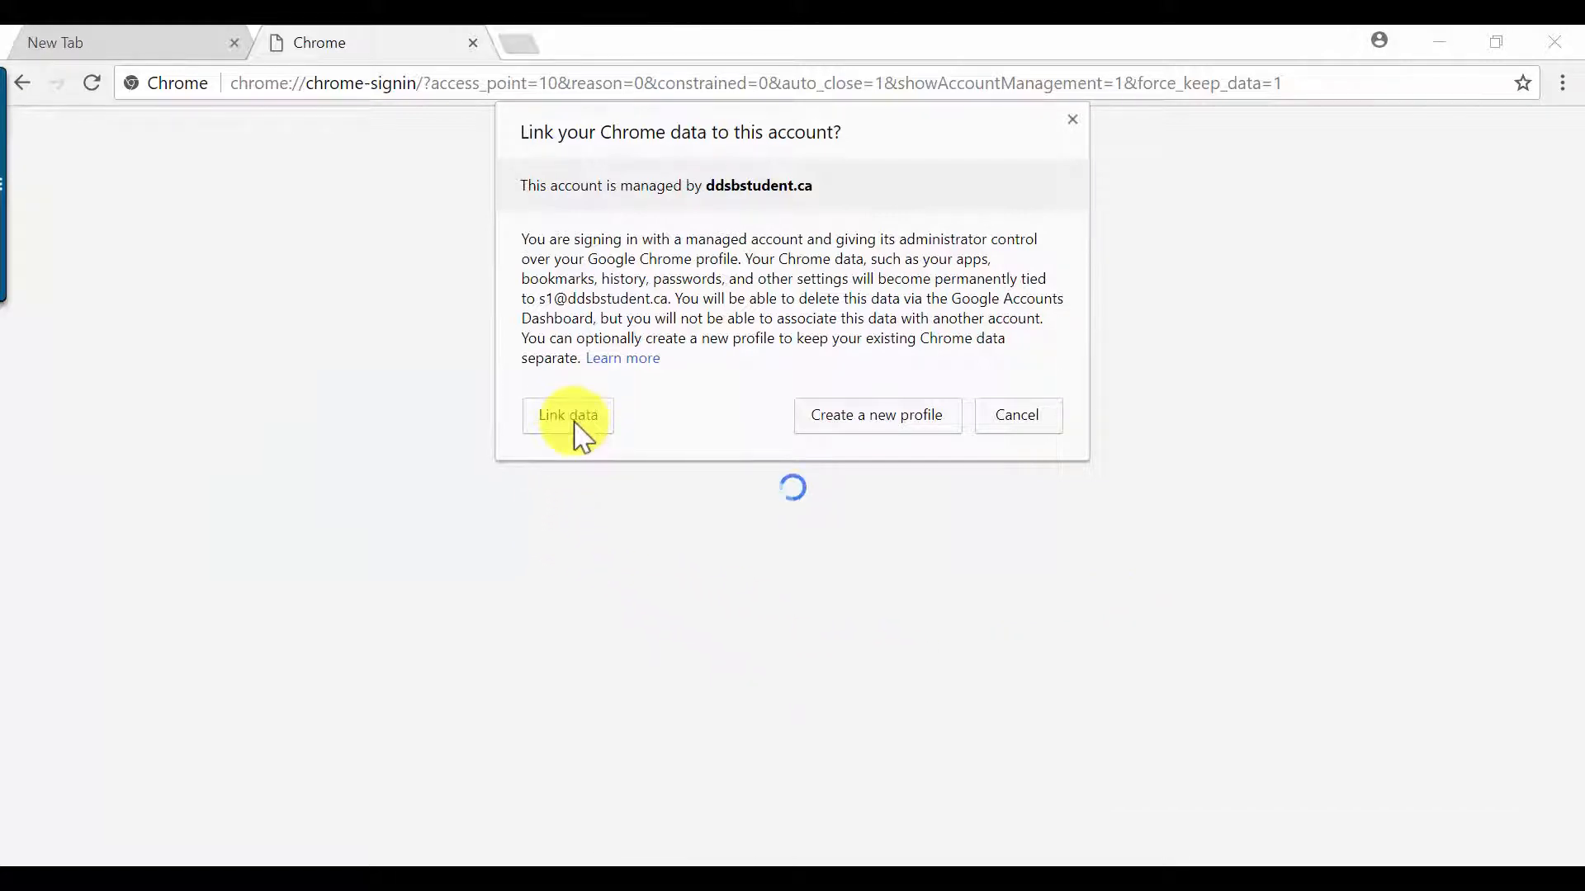
{"action": "left_click", "coordinate": [568, 415]}
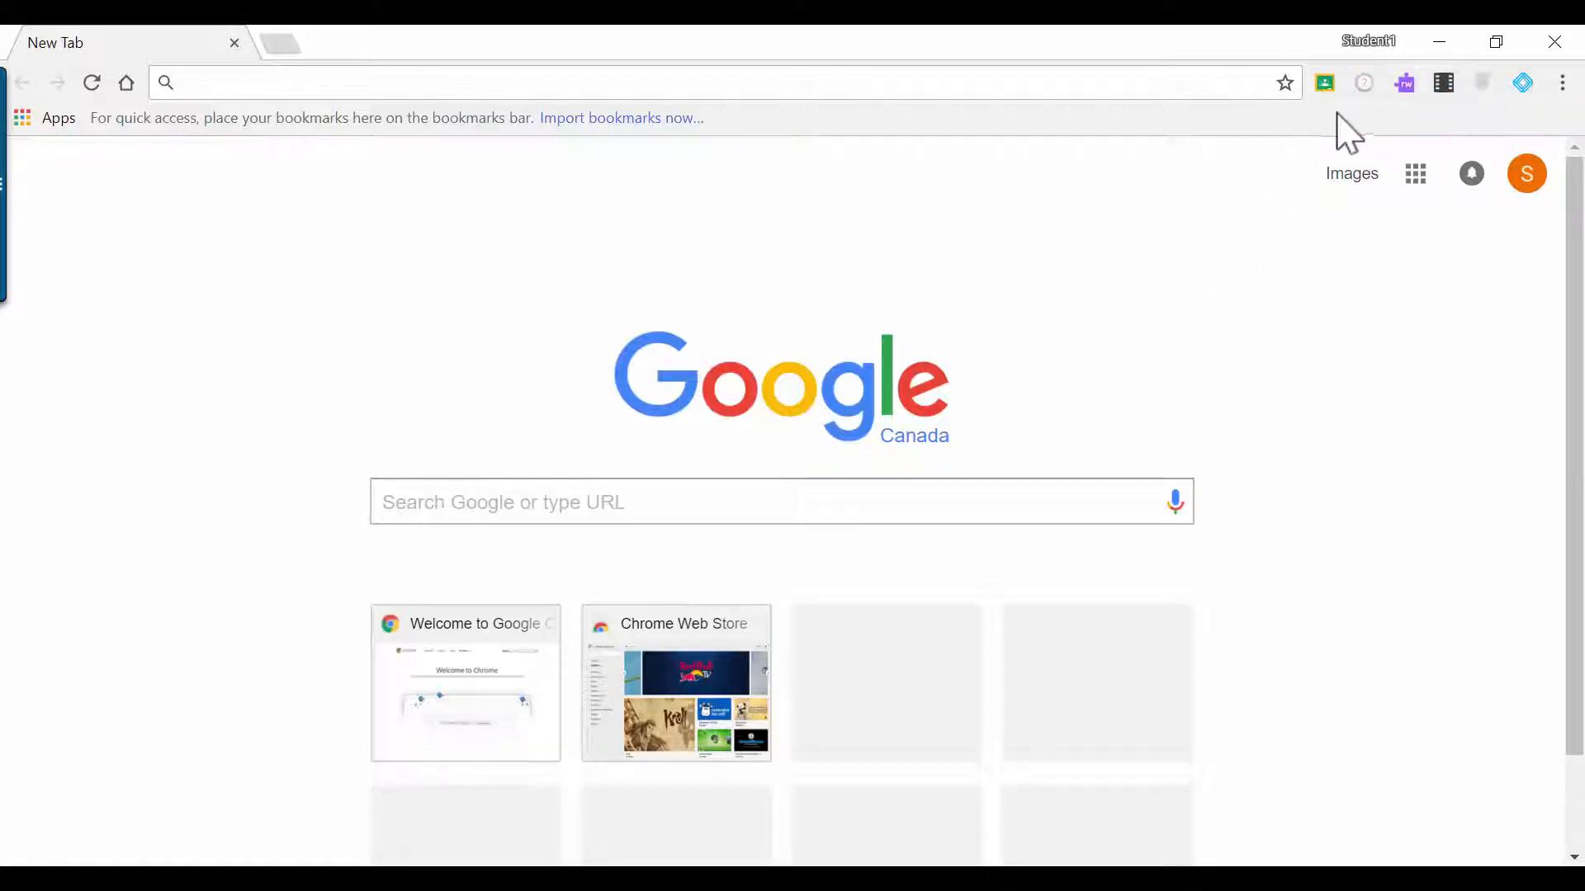
{"action": "mouse_move", "coordinate": [1364, 83]}
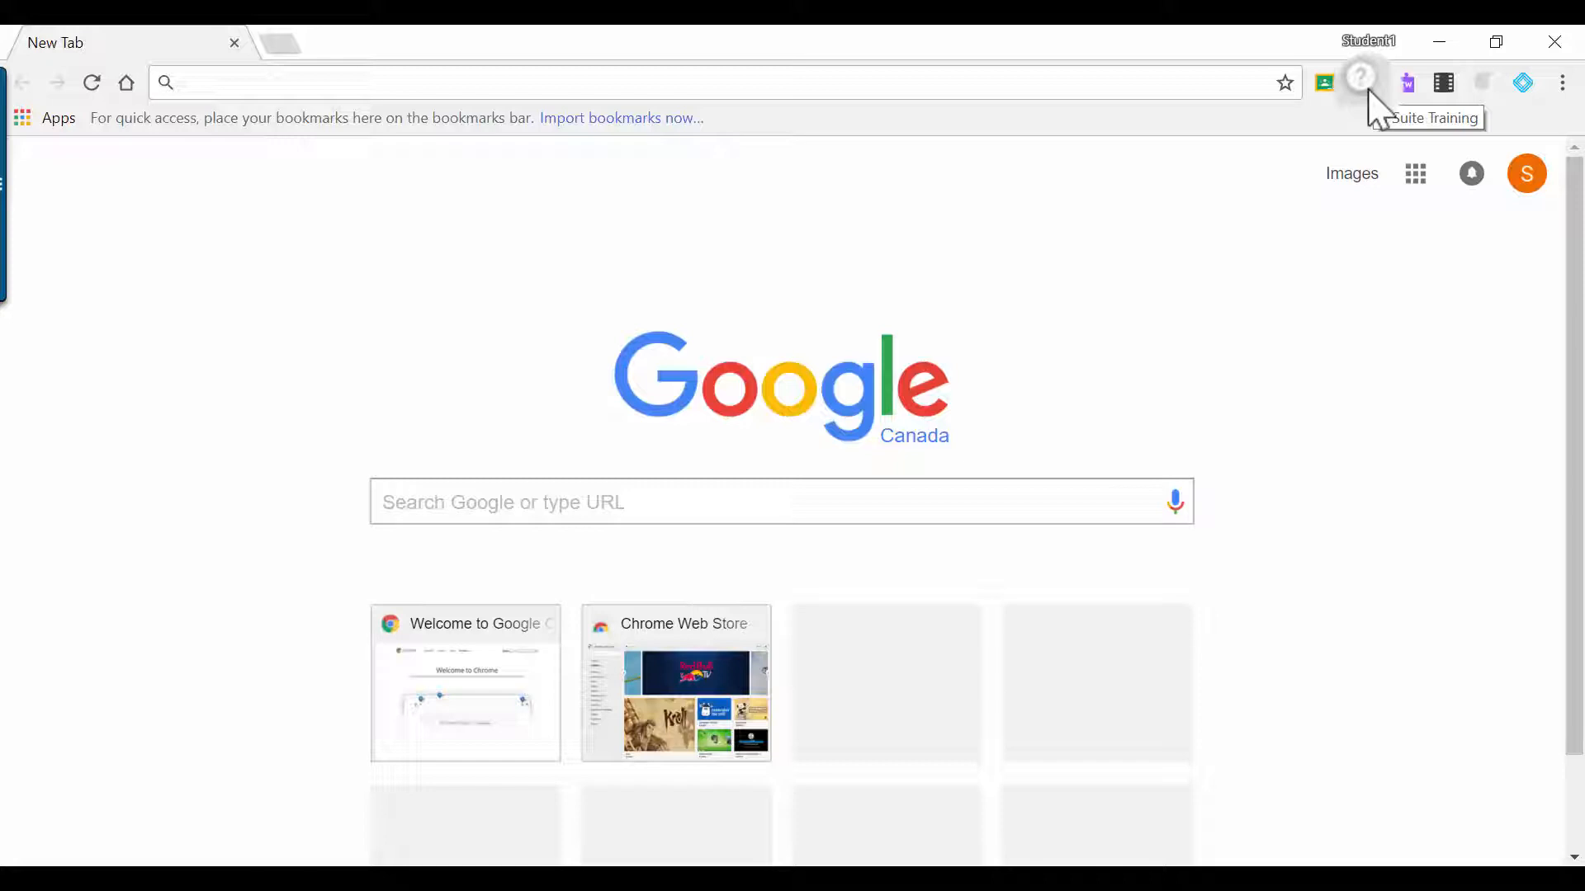
{"action": "mouse_move", "coordinate": [1403, 82]}
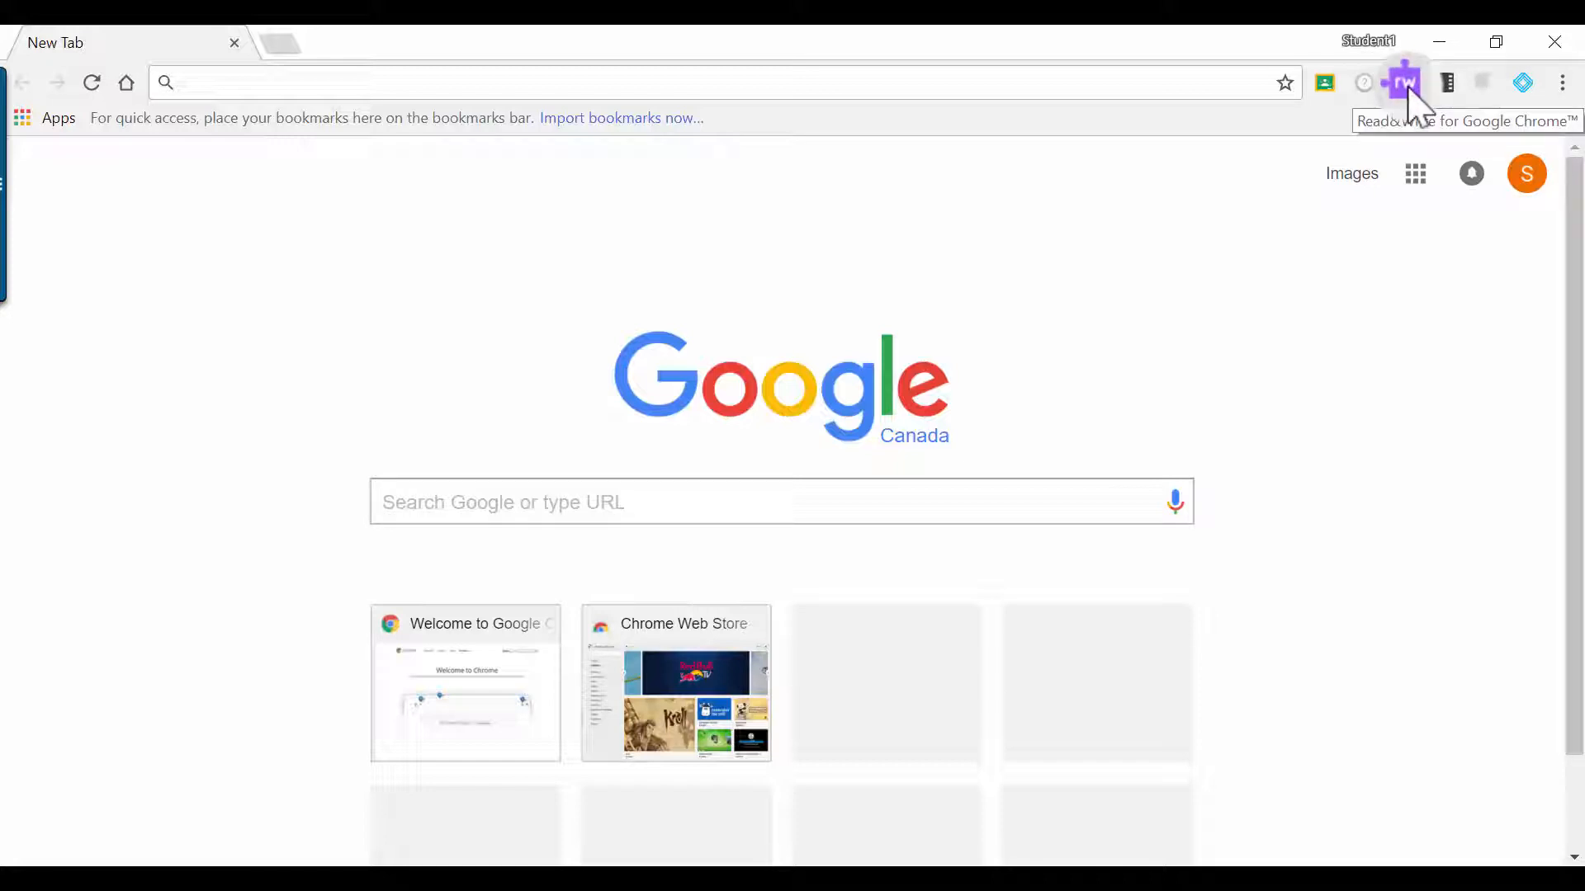